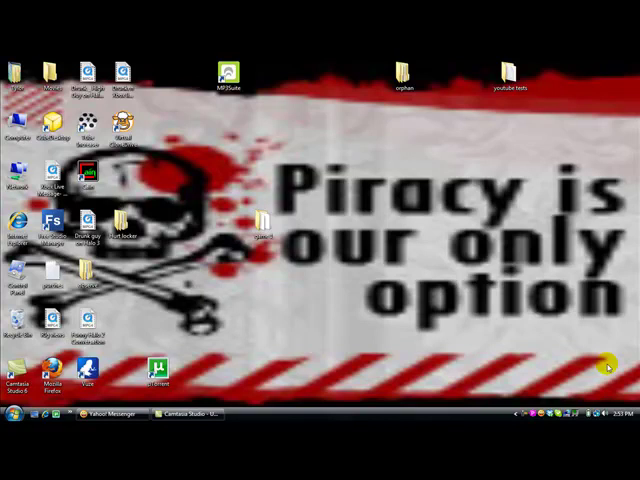
mouse_move(216, 276)
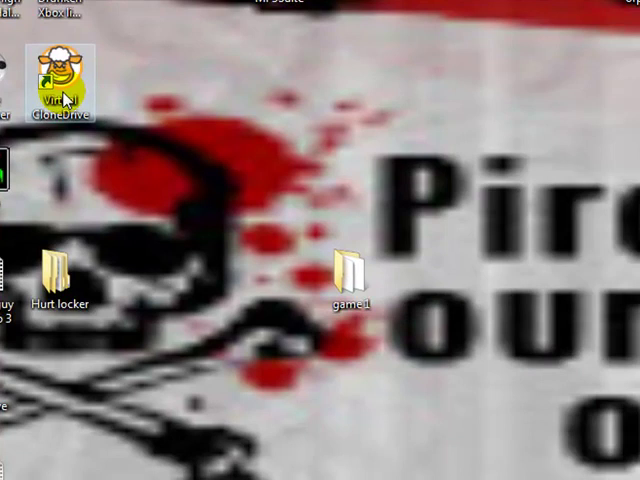
Set Virtual CloneDrive's Number of Drives to 2 and confirm with OK.
double_click(64, 76)
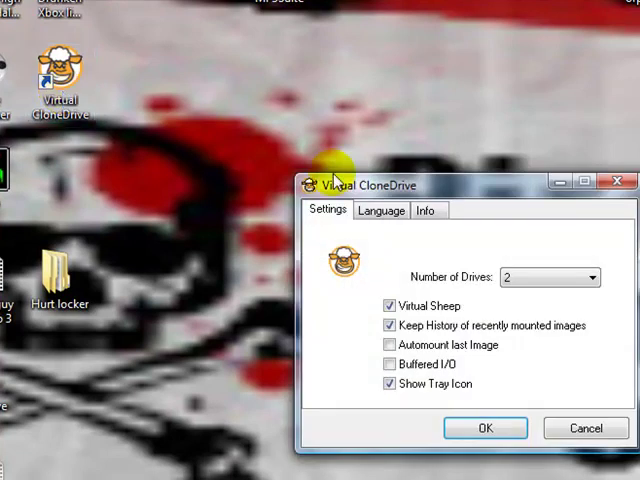
mouse_move(496, 304)
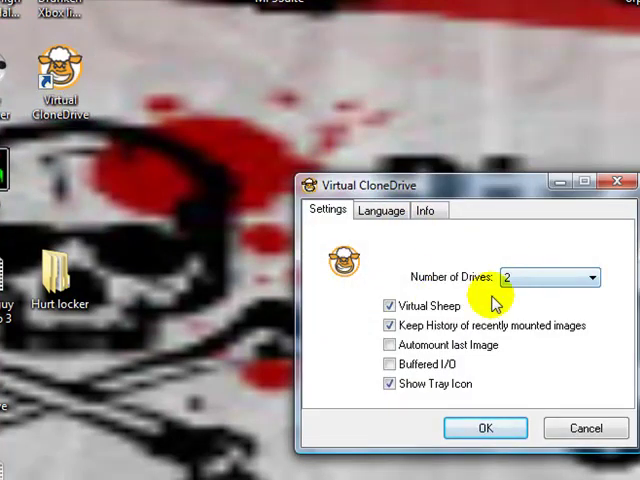
left_click(590, 276)
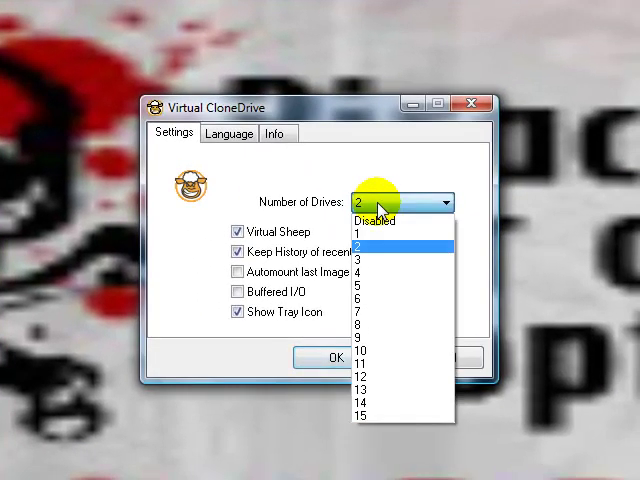
left_click(374, 228)
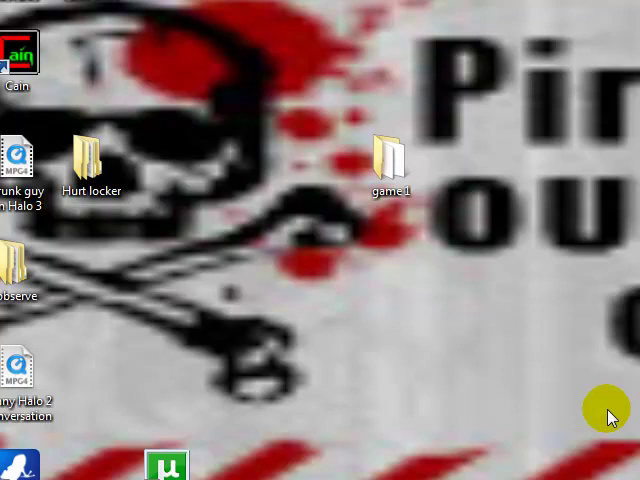
mouse_move(336, 368)
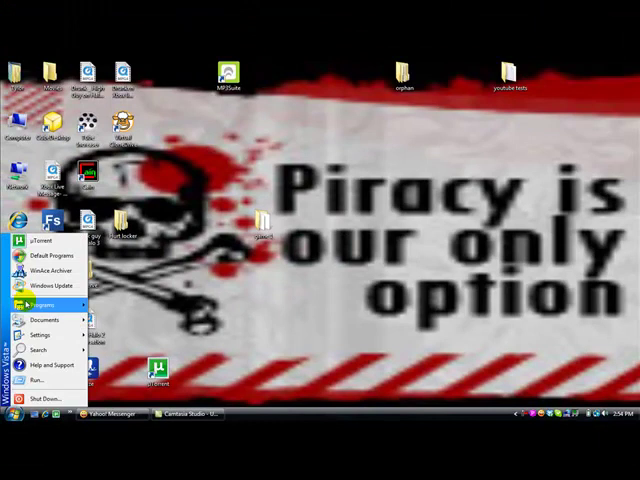
Show the Start menu's Programs list so the ImgBurn entry is visible.
left_click(44, 304)
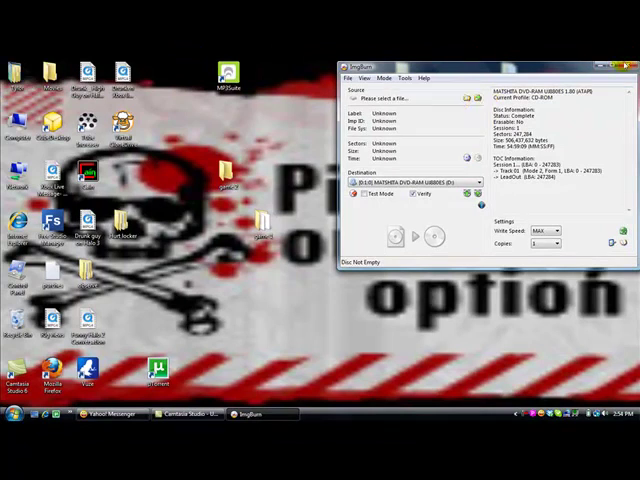
left_click(620, 78)
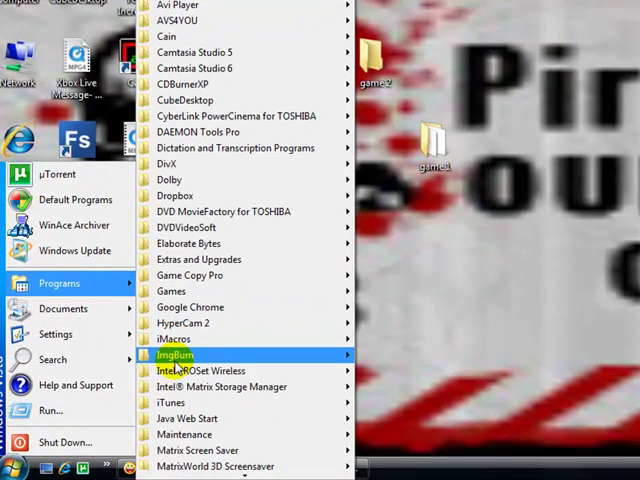
Start ImgBurn in 'Create image file from disc' mode with the Desktop game 2 folder as destination.
left_click(176, 354)
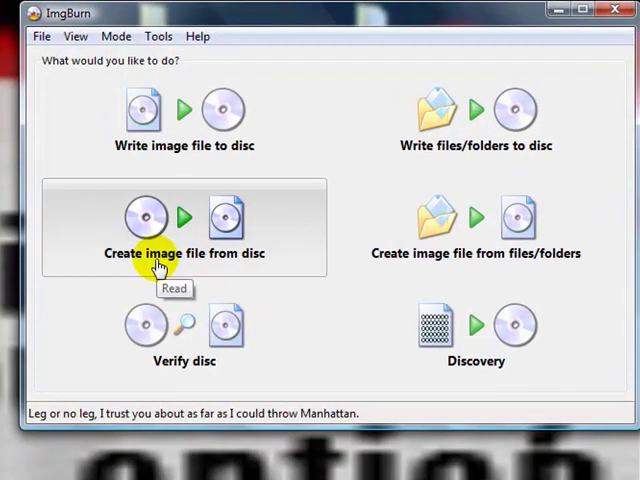
left_click(184, 216)
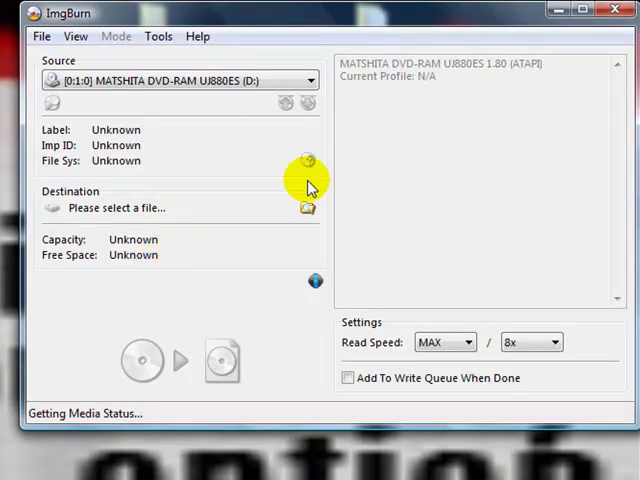
left_click(308, 208)
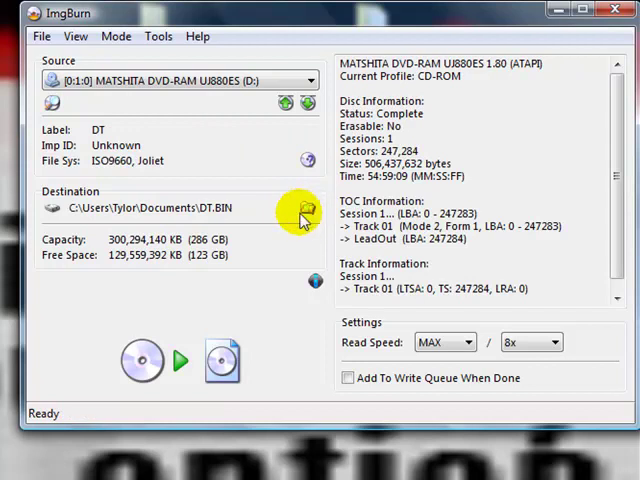
left_click(306, 208)
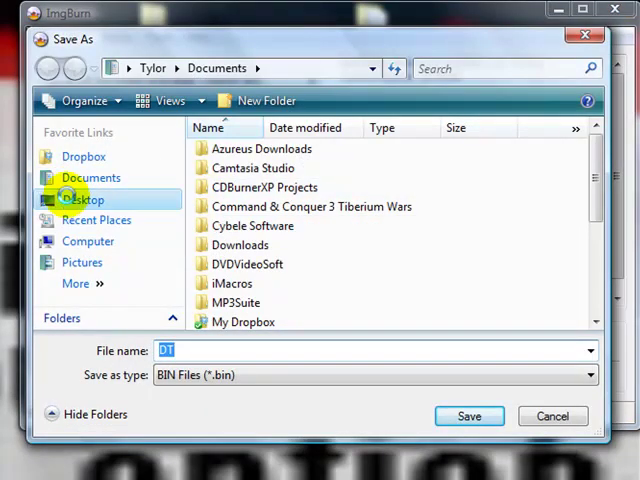
left_click(84, 200)
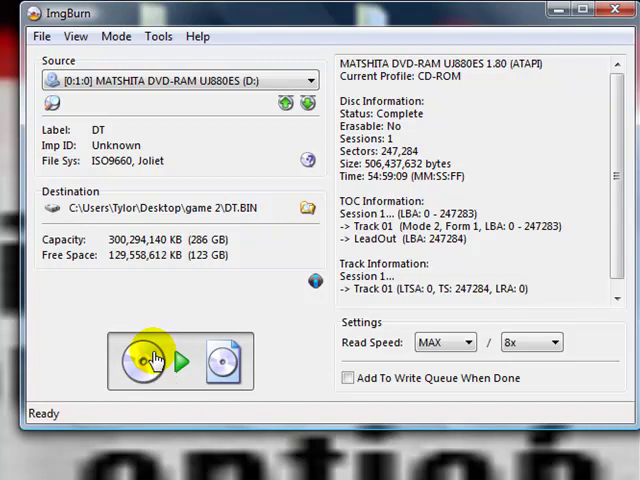
Read the disc into the DT image, cancelling one read attempt and acknowledging the completion notice.
left_click(156, 360)
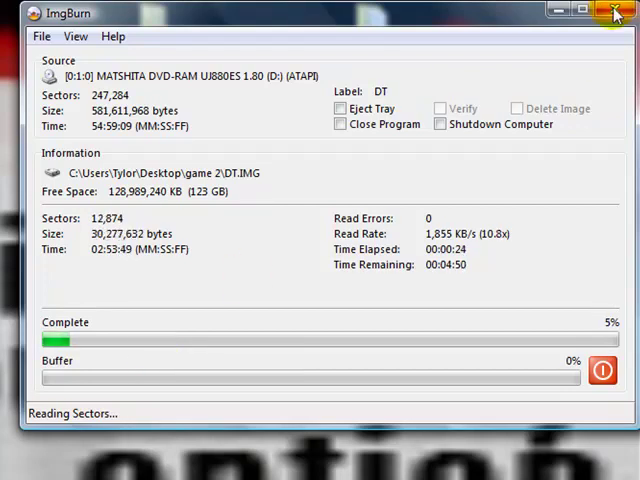
left_click(616, 14)
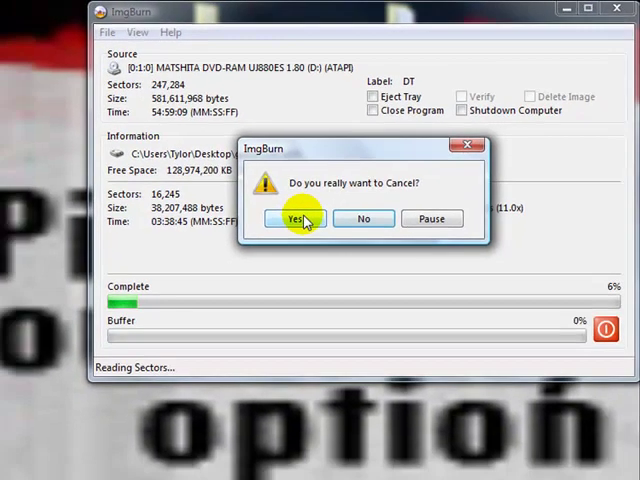
left_click(294, 218)
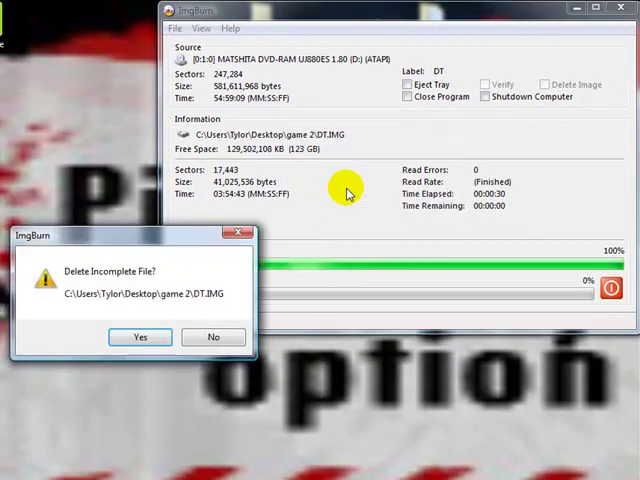
left_click(140, 336)
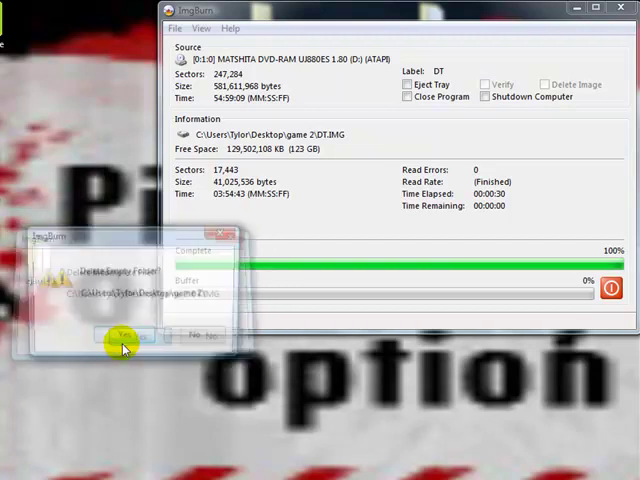
left_click(122, 336)
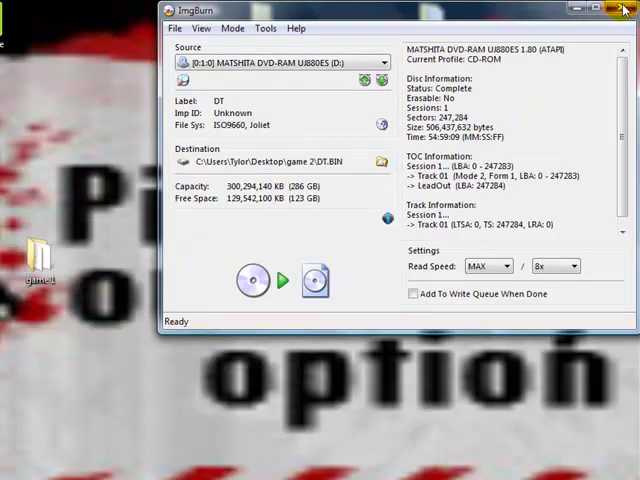
Close ImgBurn, apply attribute changes in the game folder's Properties and grant the access permission.
left_click(624, 12)
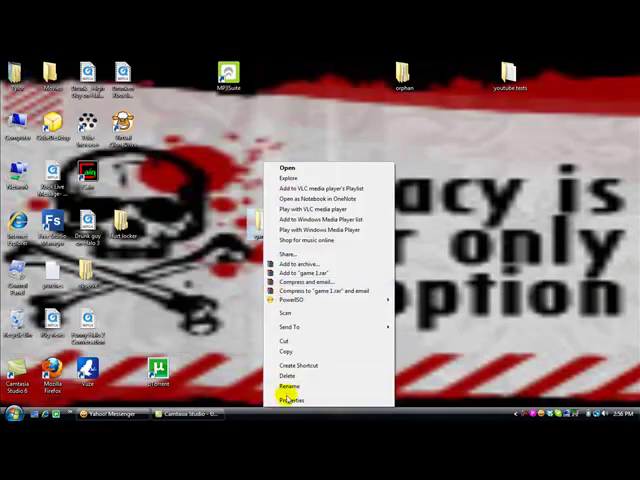
left_click(292, 396)
type("game 2")
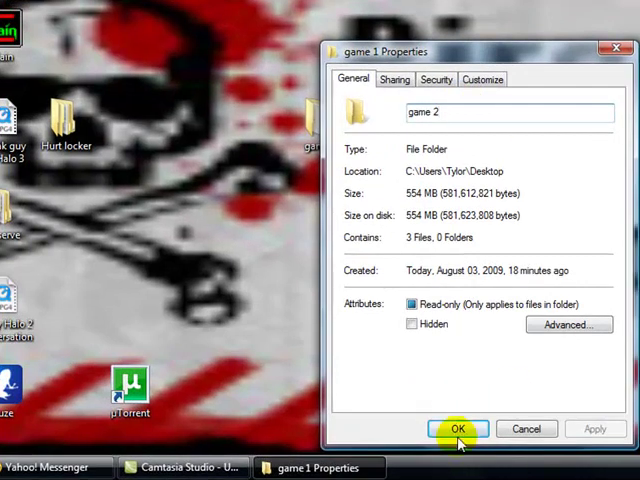
left_click(460, 428)
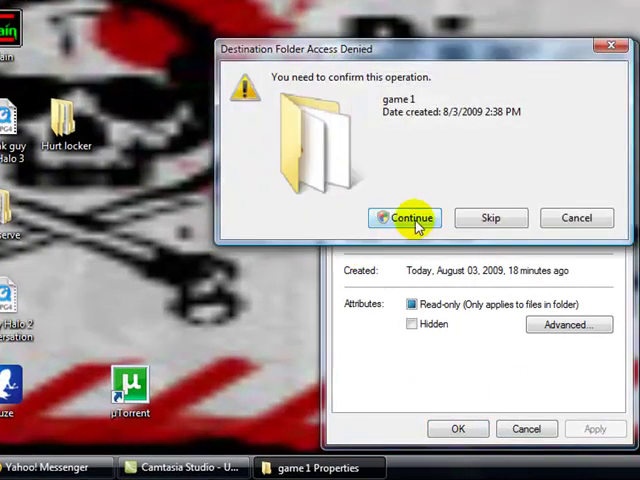
left_click(410, 218)
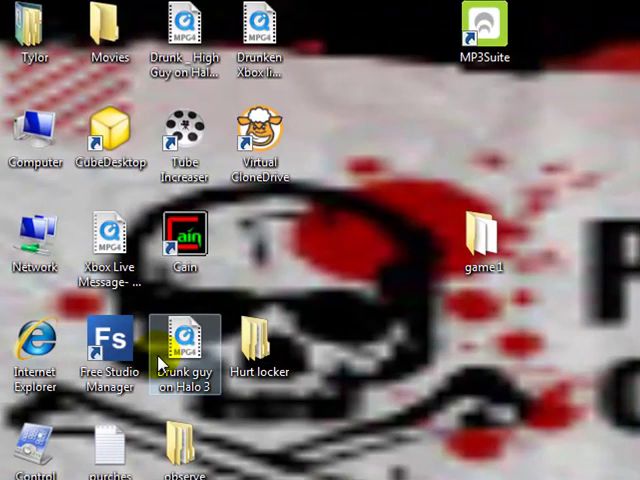
mouse_move(190, 344)
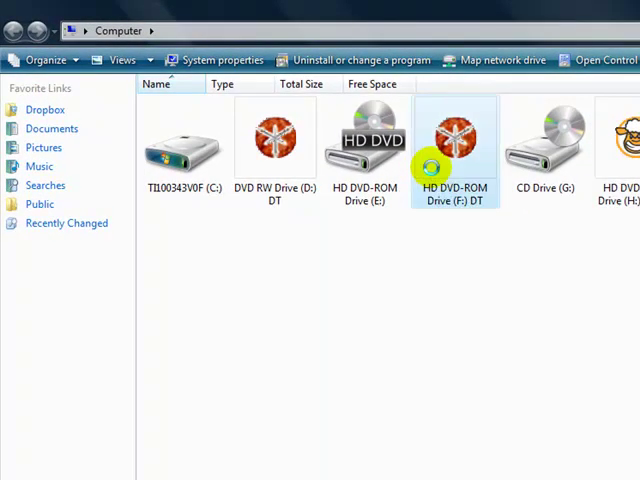
Close drive F:'s tray and bring up the context menu of virtual drive H:.
right_click(456, 140)
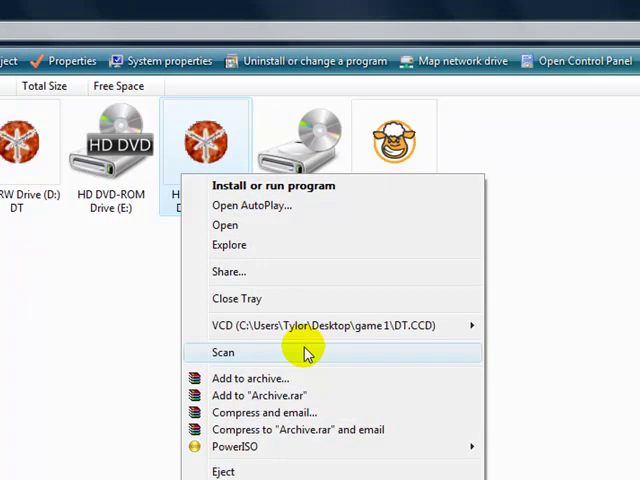
mouse_move(308, 298)
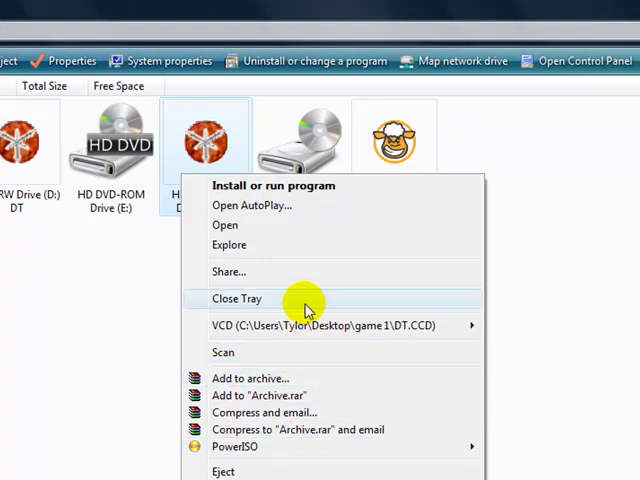
left_click(238, 298)
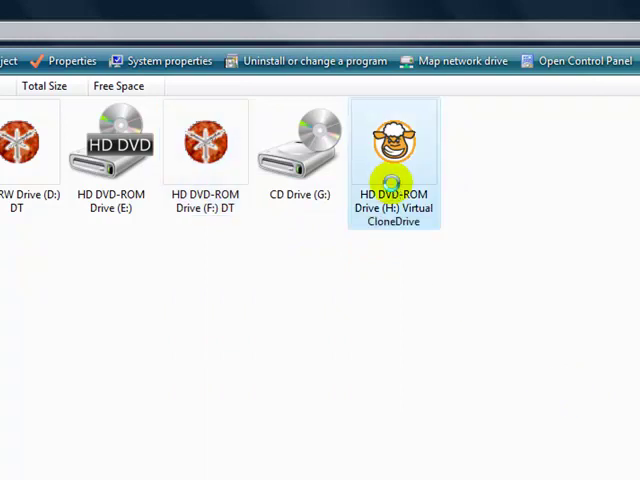
right_click(392, 140)
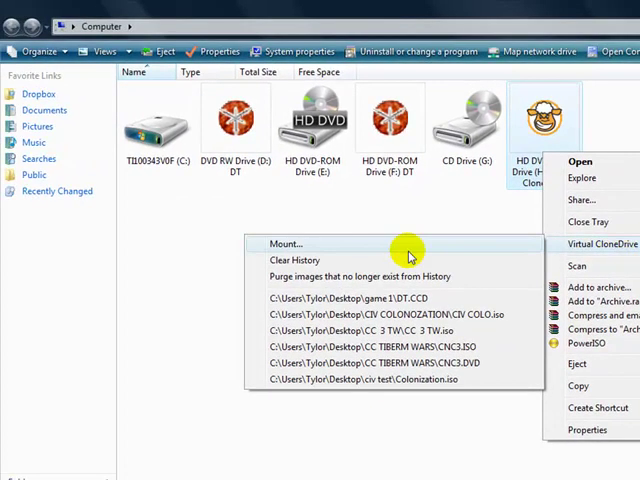
Mount the DT image from the desktop's game 1 folder onto drive H:.
left_click(288, 244)
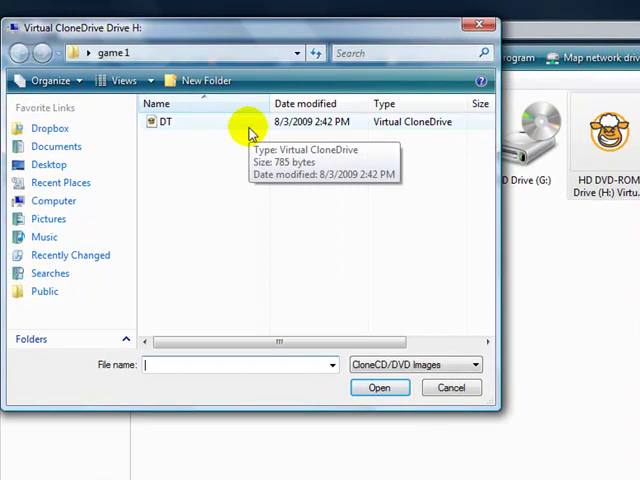
mouse_move(62, 182)
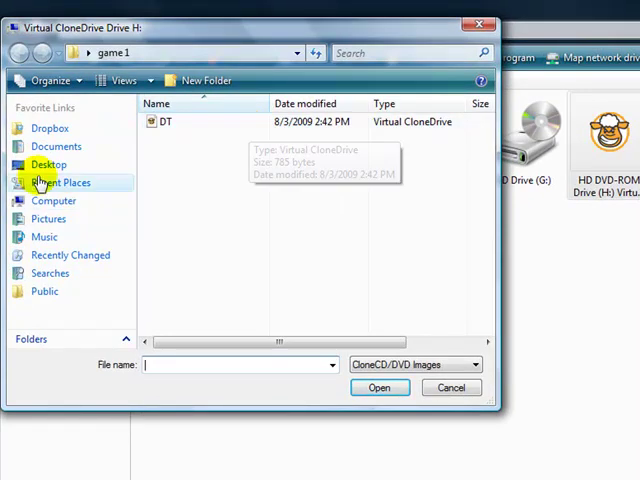
left_click(48, 164)
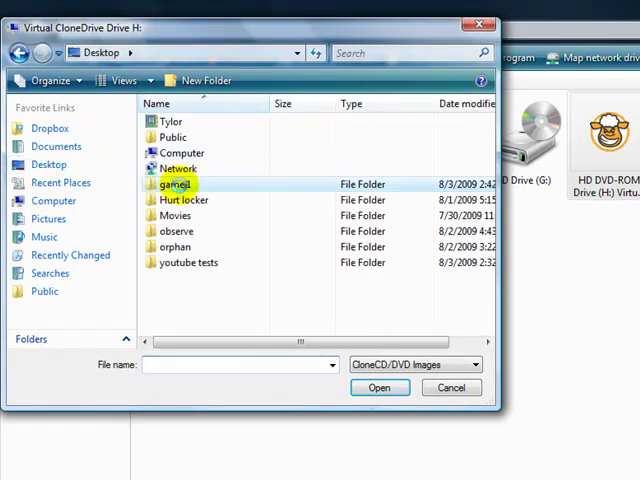
double_click(176, 184)
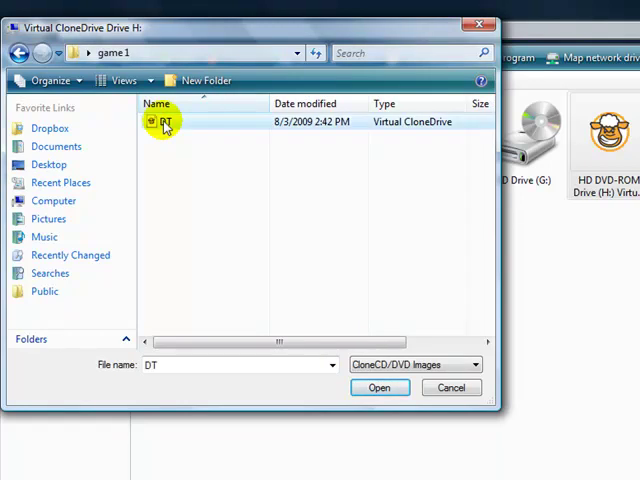
left_click(380, 388)
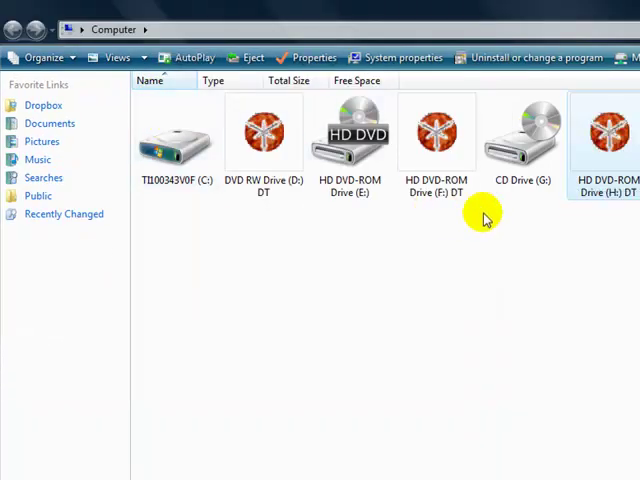
mouse_move(568, 184)
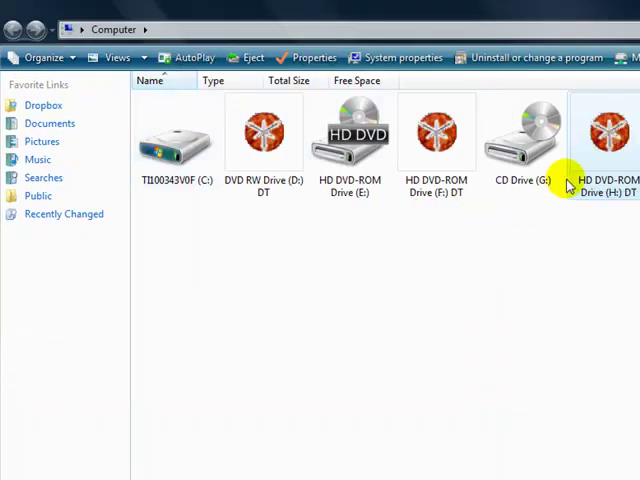